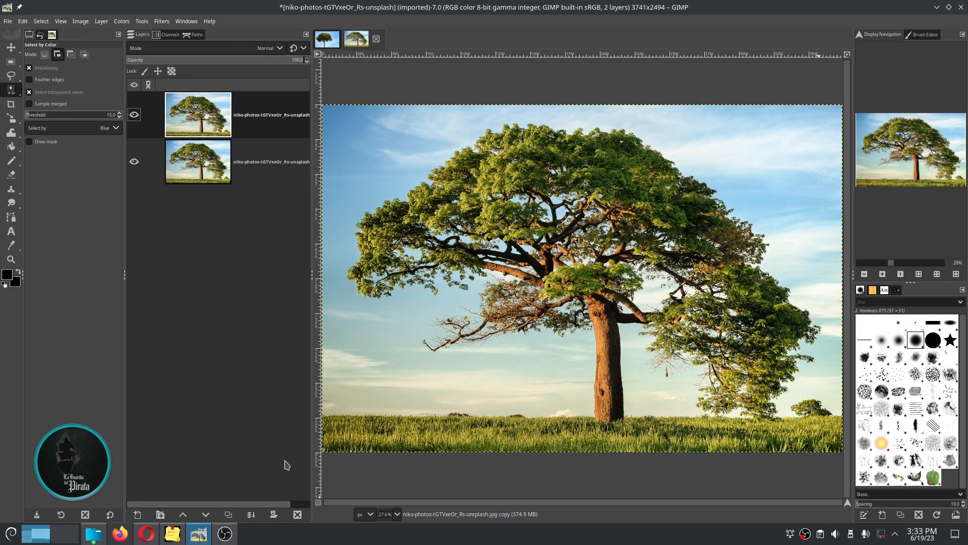
mouse_move(251, 509)
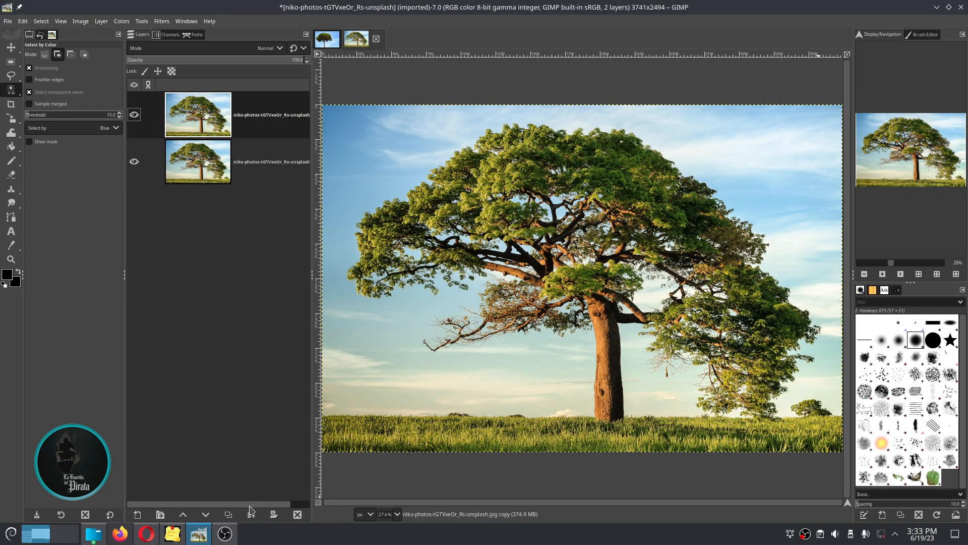
- View the Red and Green channels in turn, ending with only Blue visible
click(198, 115)
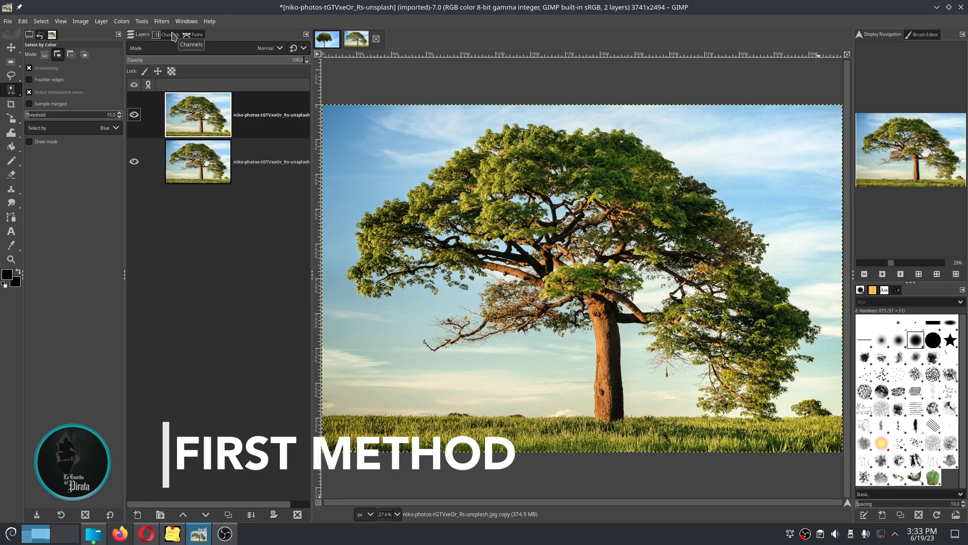
click(169, 33)
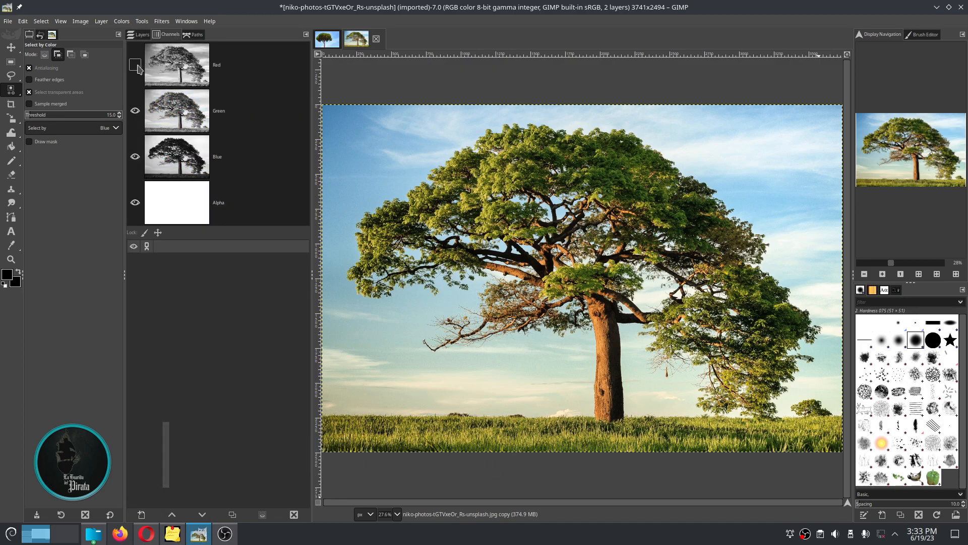
click(135, 157)
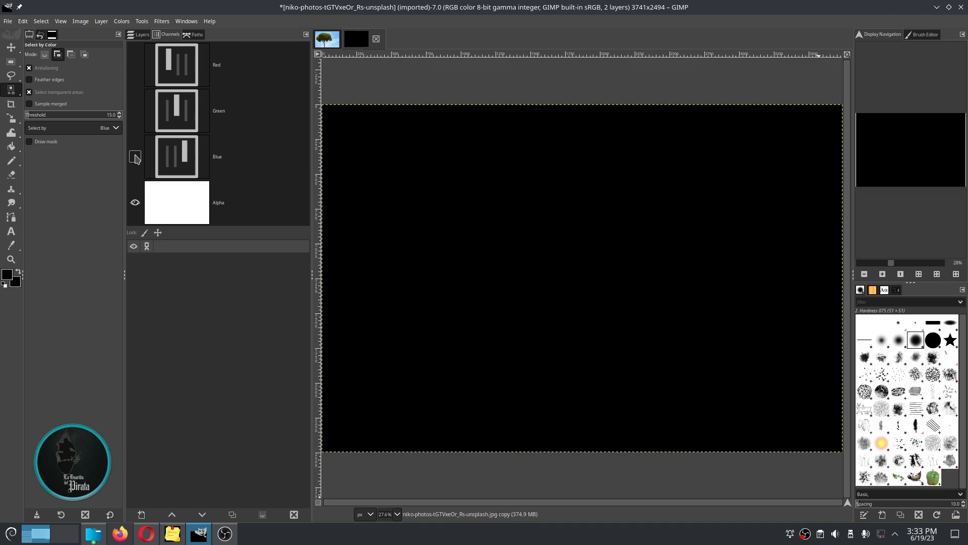
click(133, 64)
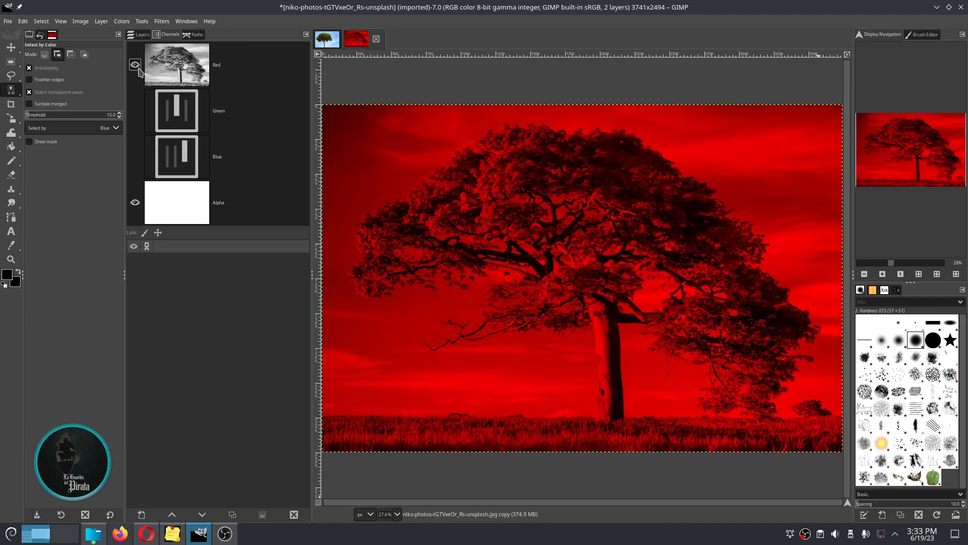
click(135, 64)
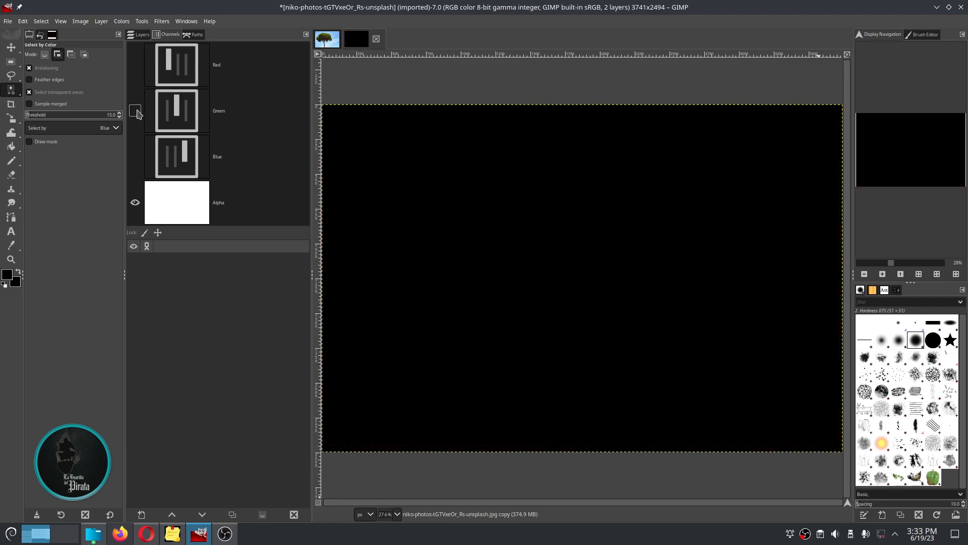
click(176, 111)
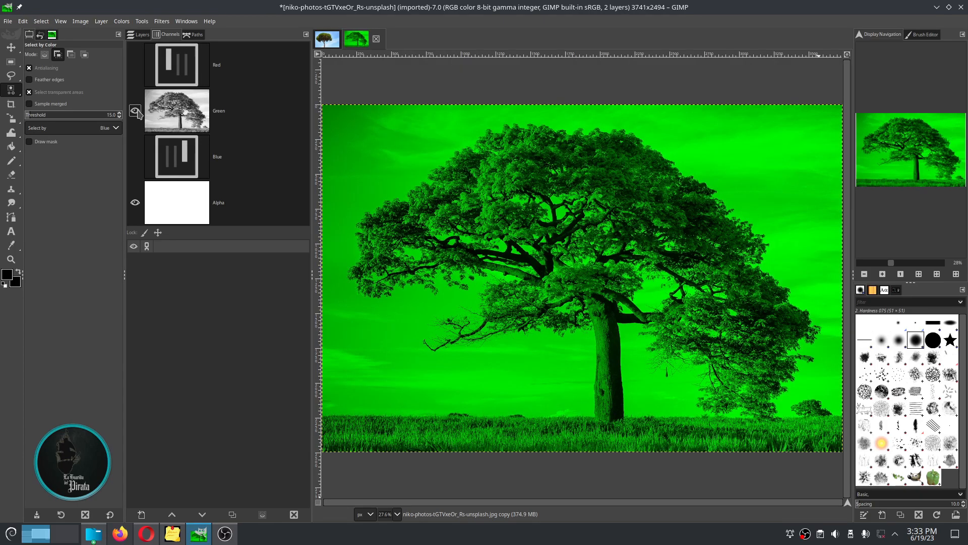
click(176, 156)
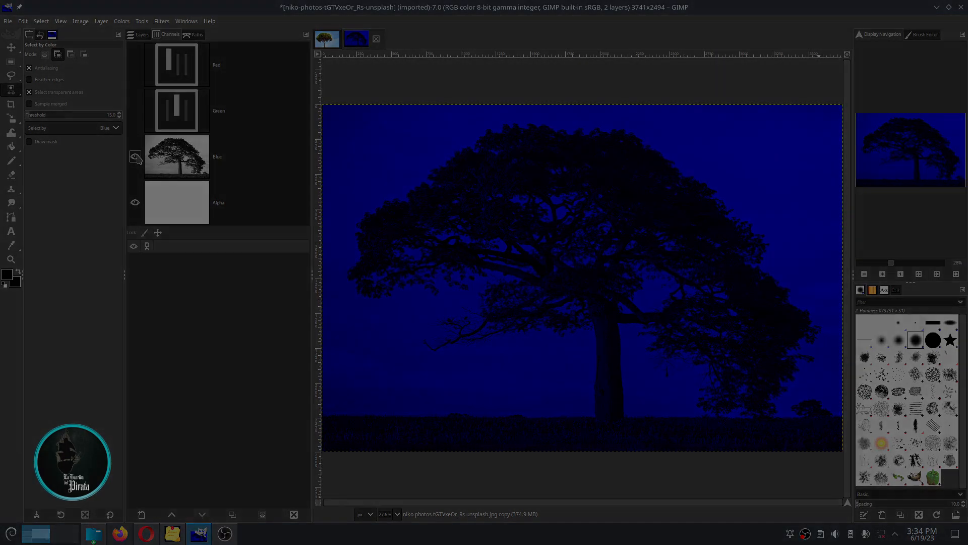
click(134, 156)
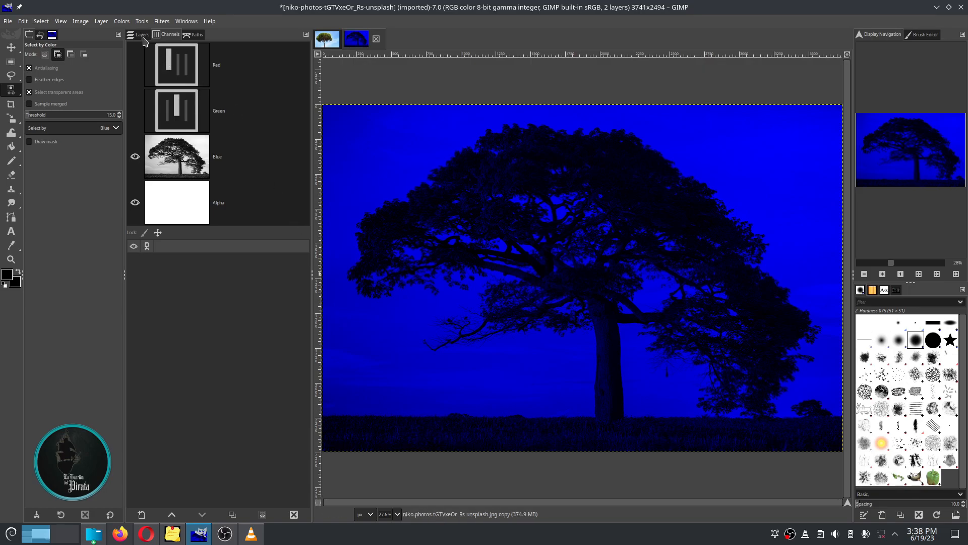
- Apply Levels with input values 0, 0.43 and 219 to the top layer
click(140, 34)
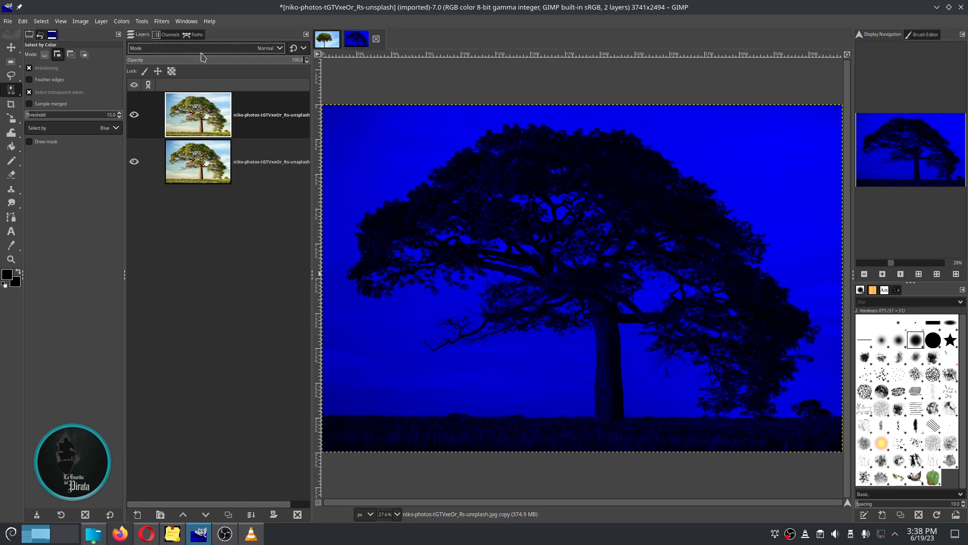
click(121, 20)
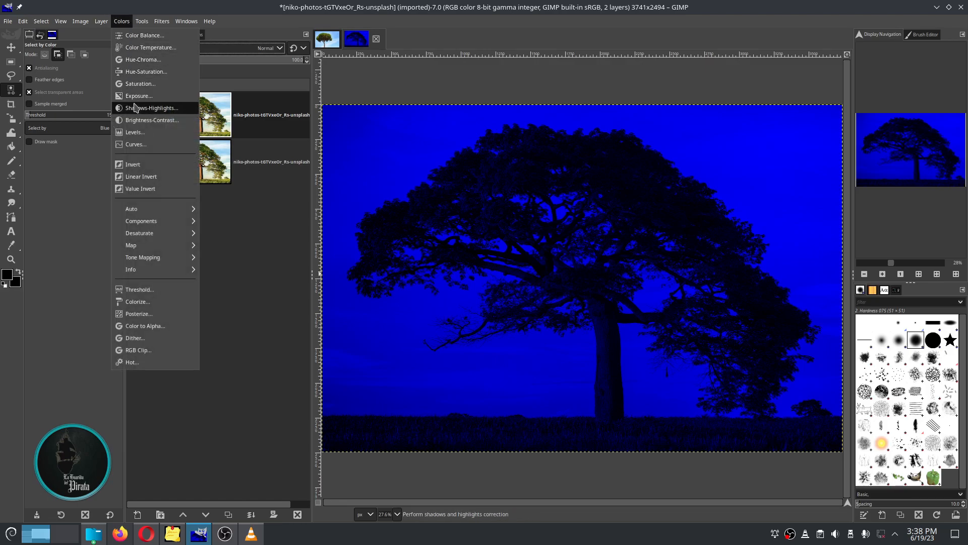
click(134, 131)
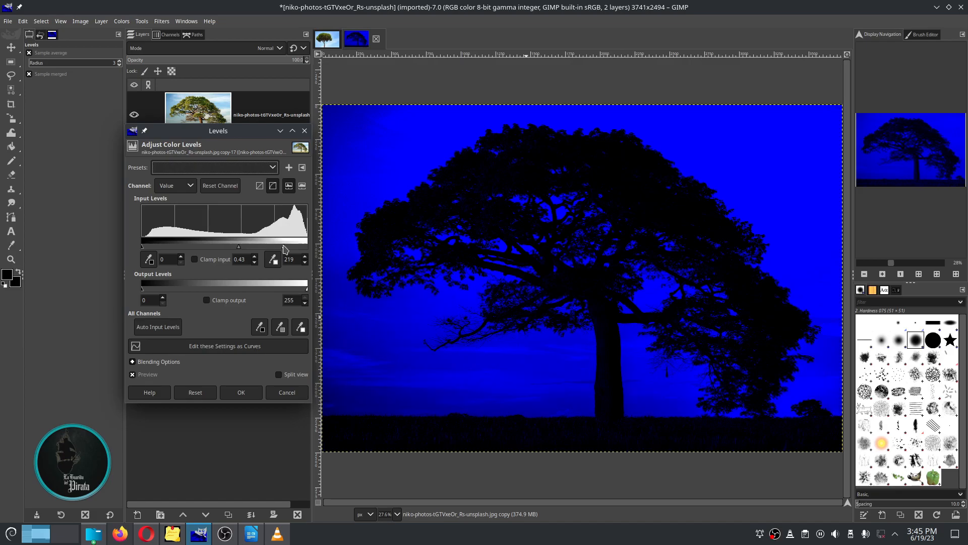
click(242, 392)
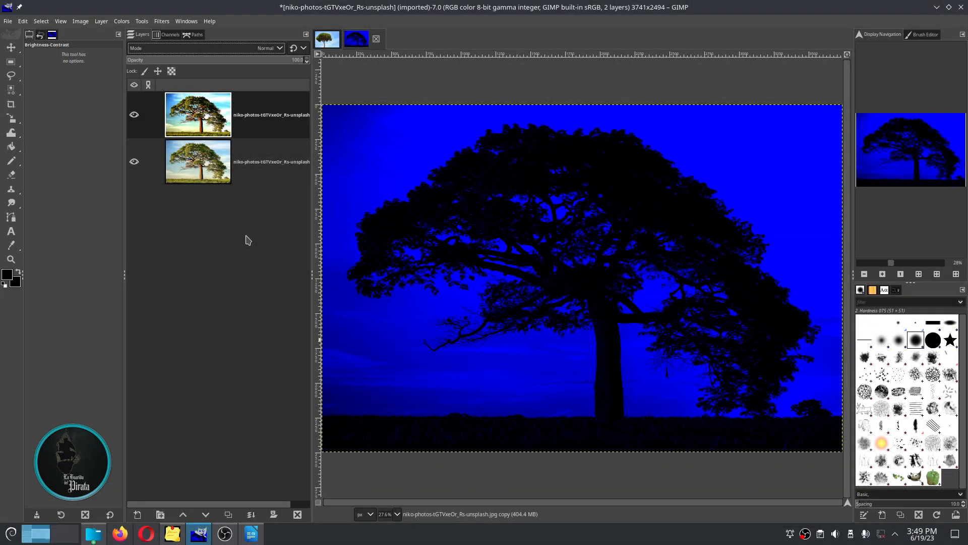
mouse_move(299, 200)
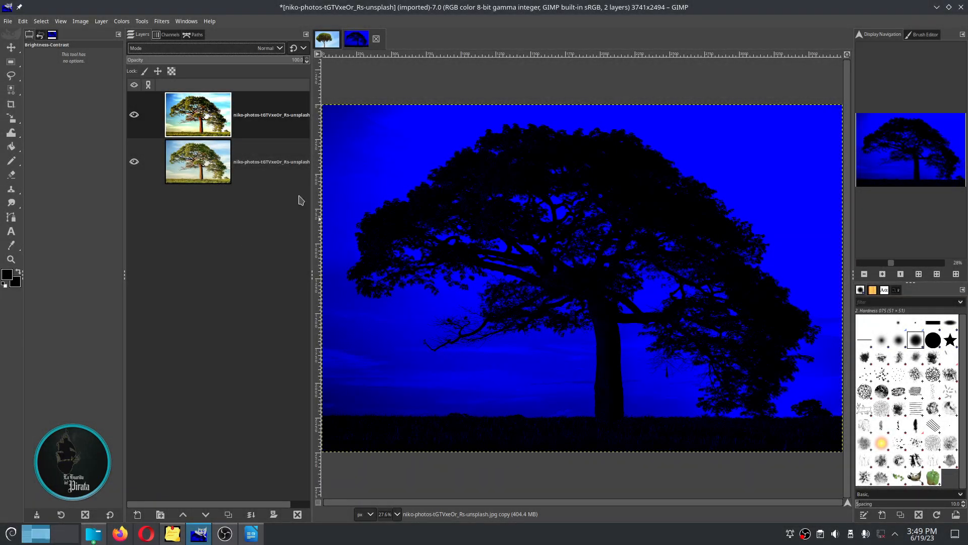
- Set Brightness-Contrast contrast to 92, comparing with preview before applying
click(121, 20)
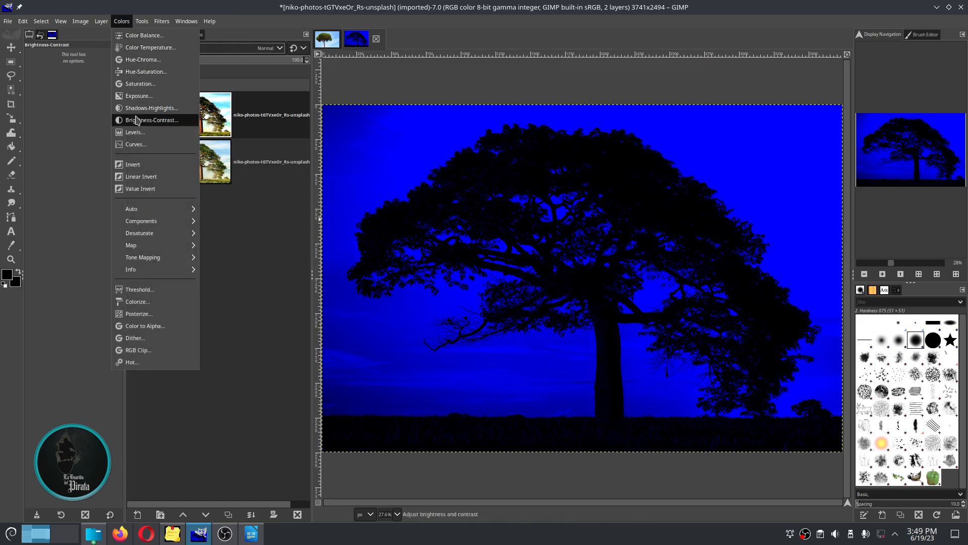
mouse_move(151, 120)
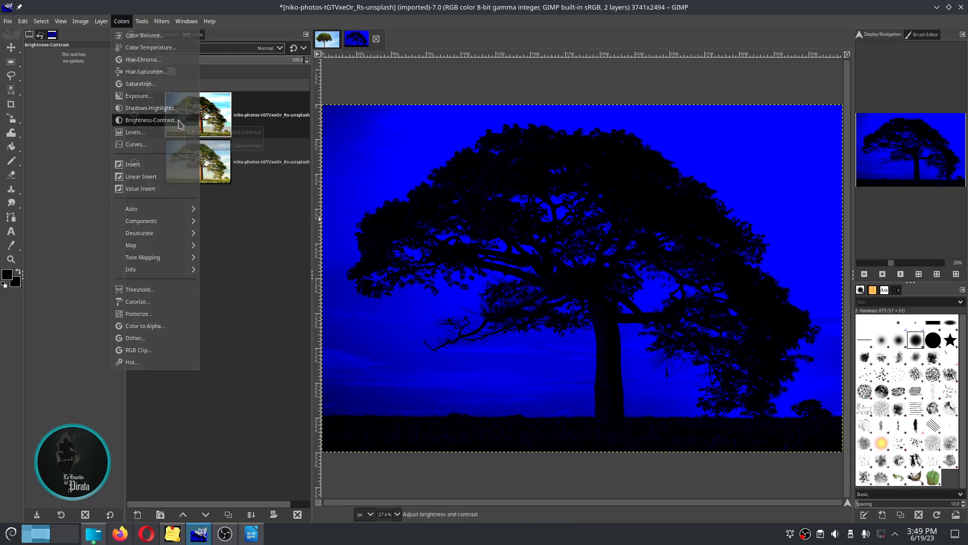
click(150, 120)
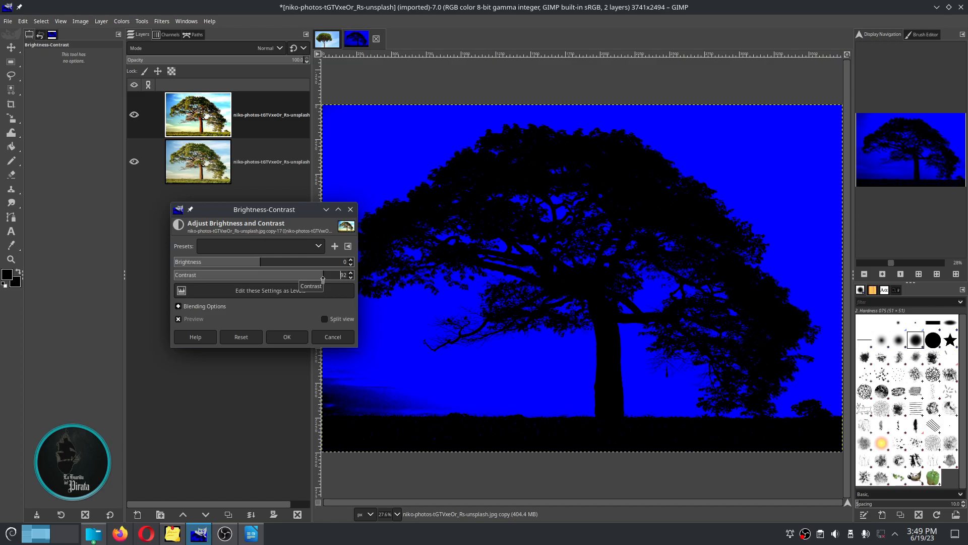
mouse_move(227, 317)
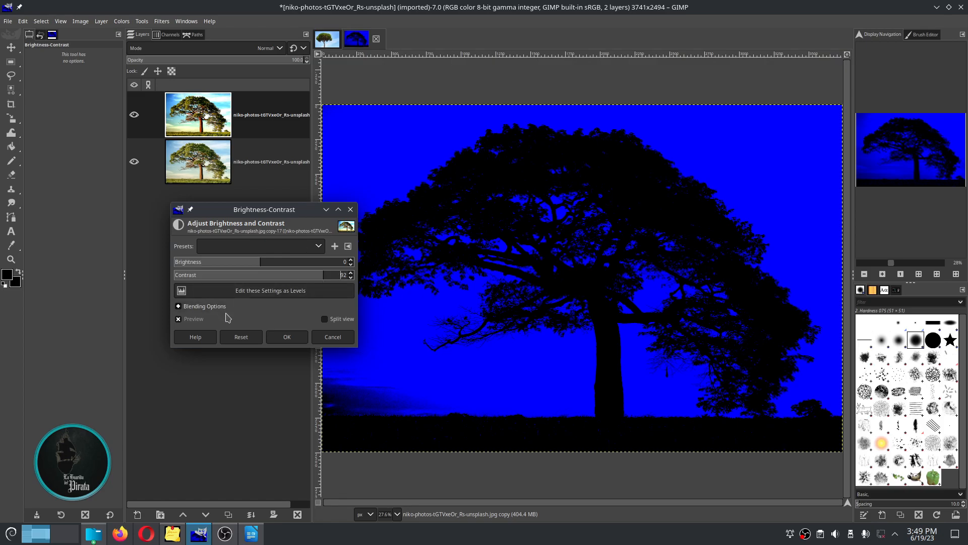
mouse_move(179, 324)
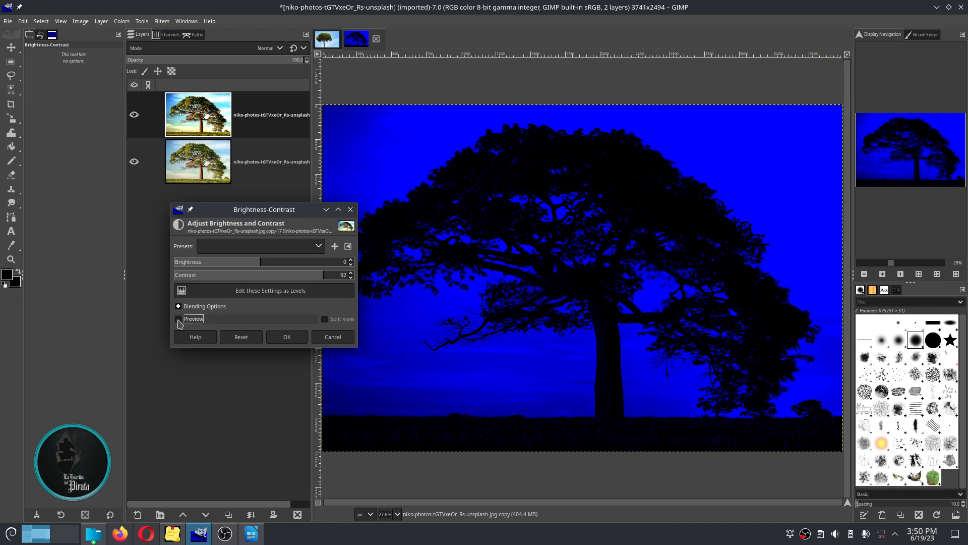
click(179, 318)
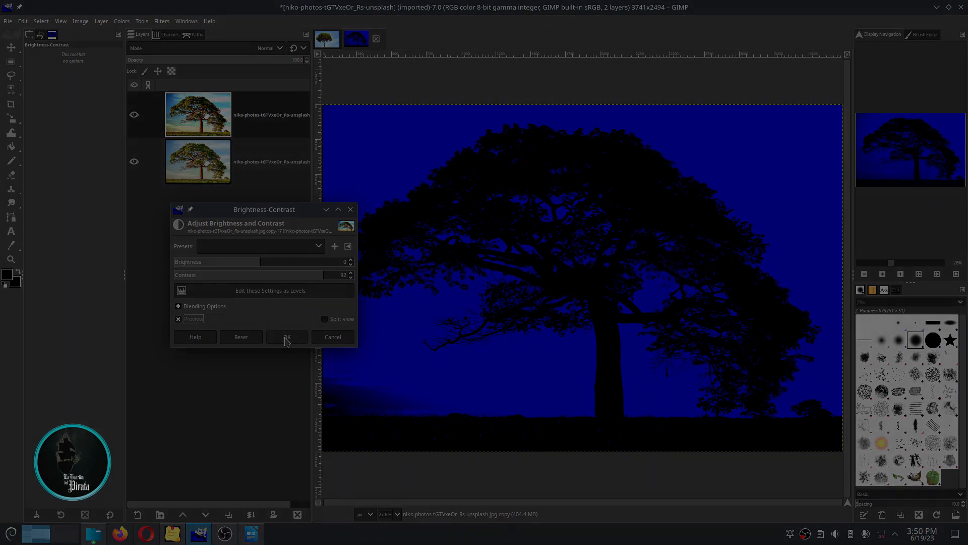
click(287, 337)
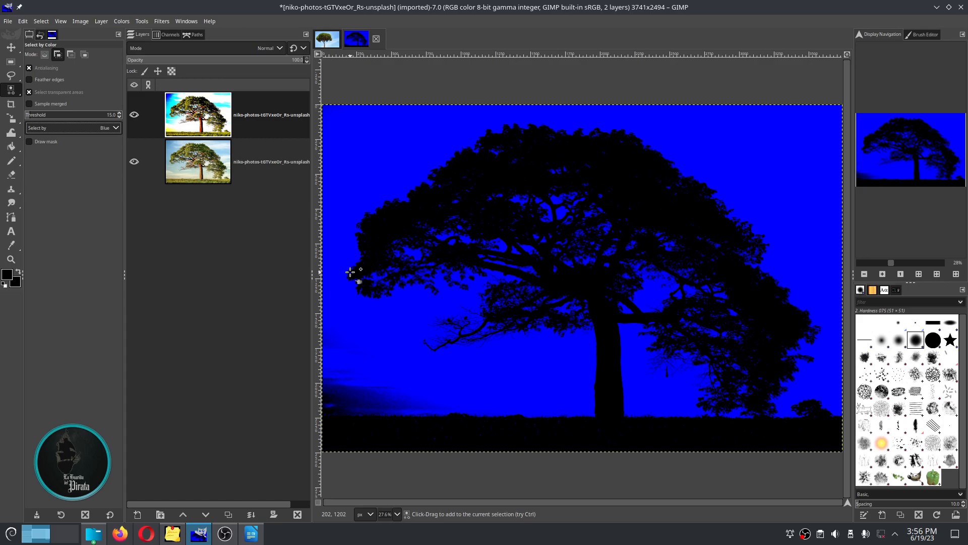
- Select the sky with Select by Color using the Blue channel
click(10, 104)
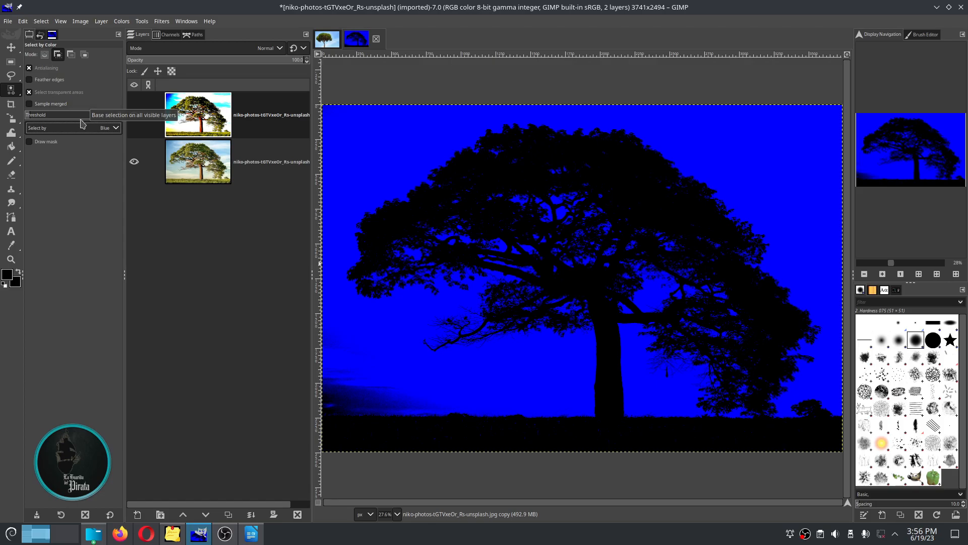
click(110, 127)
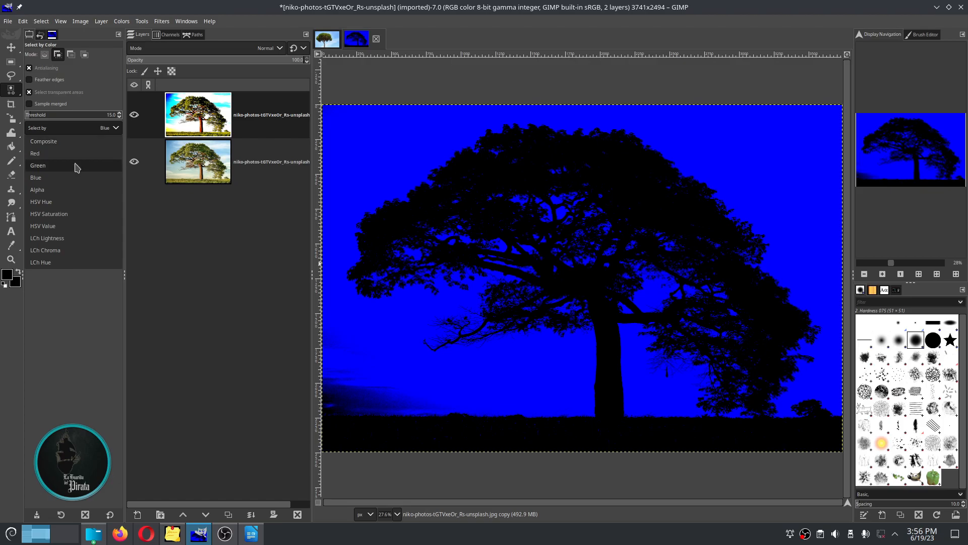
mouse_move(66, 181)
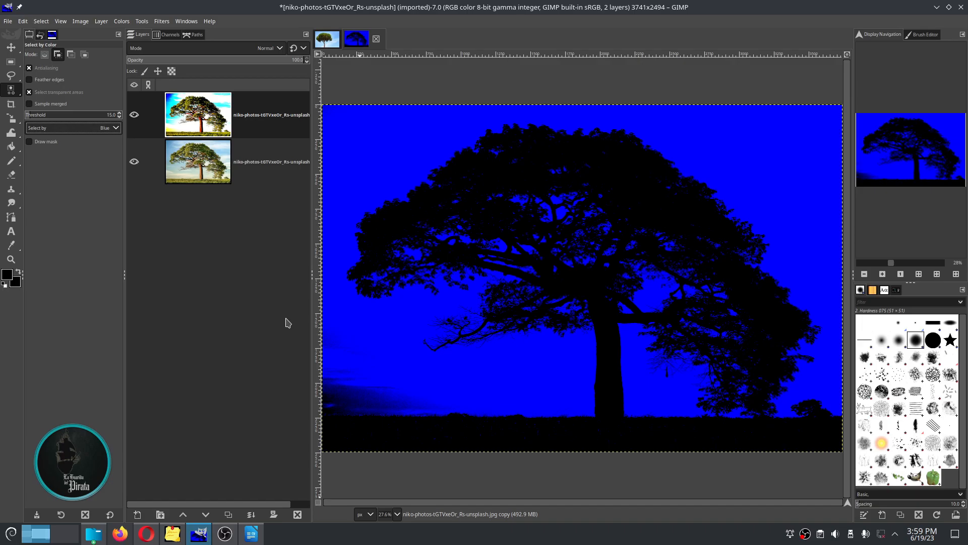
mouse_move(377, 140)
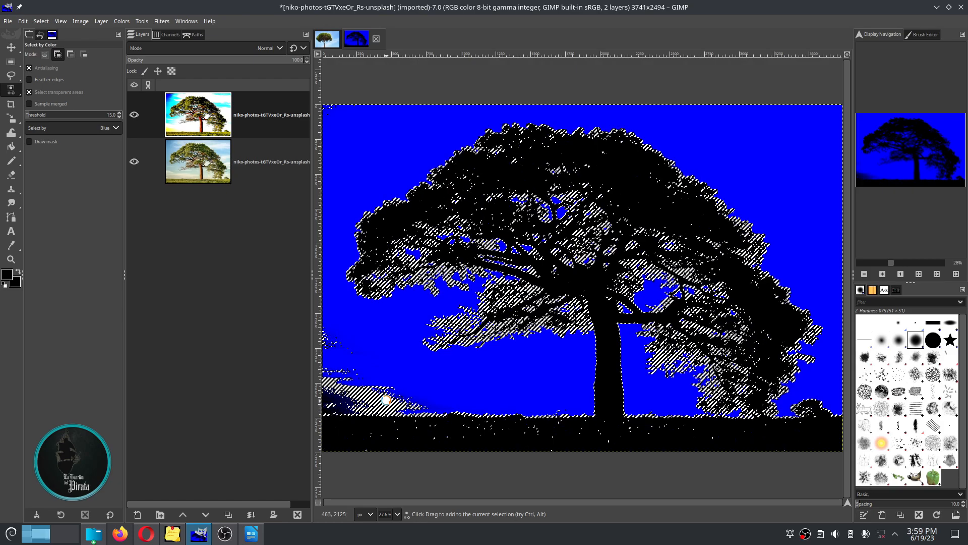
click(384, 400)
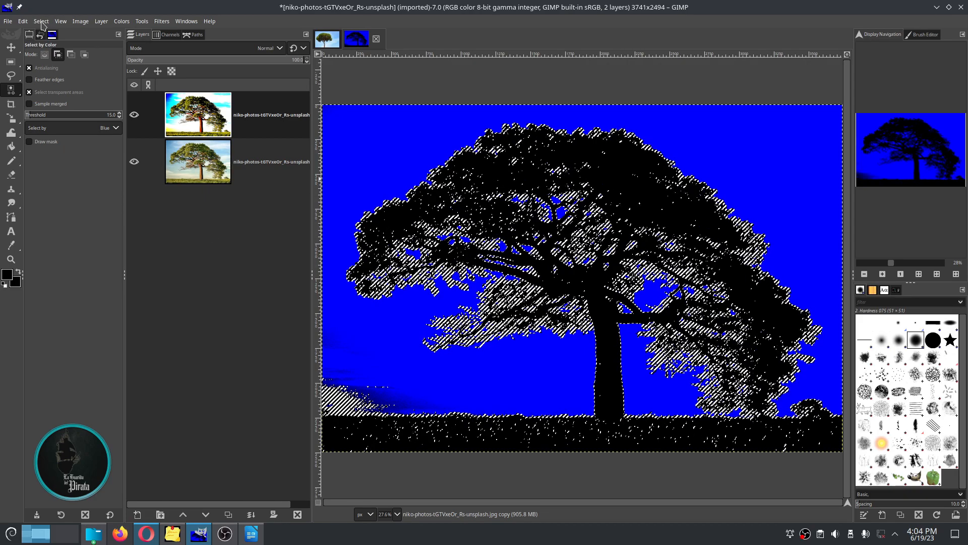
- Feather the sky selection by 3 px
click(41, 20)
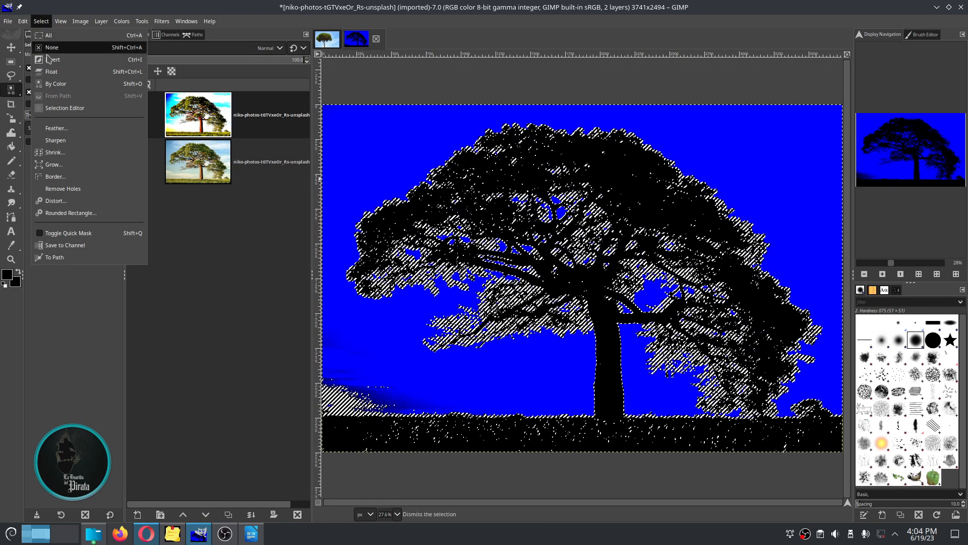
mouse_move(56, 127)
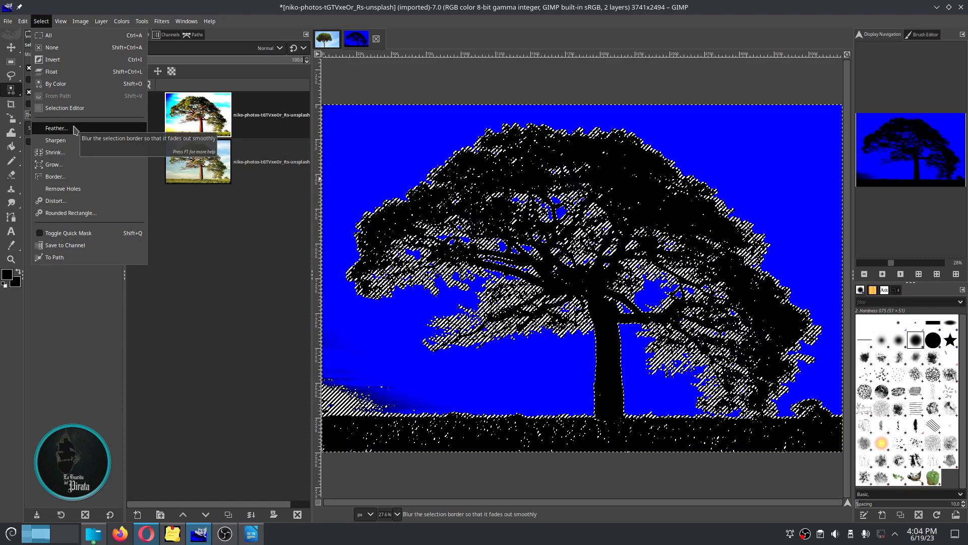
click(55, 127)
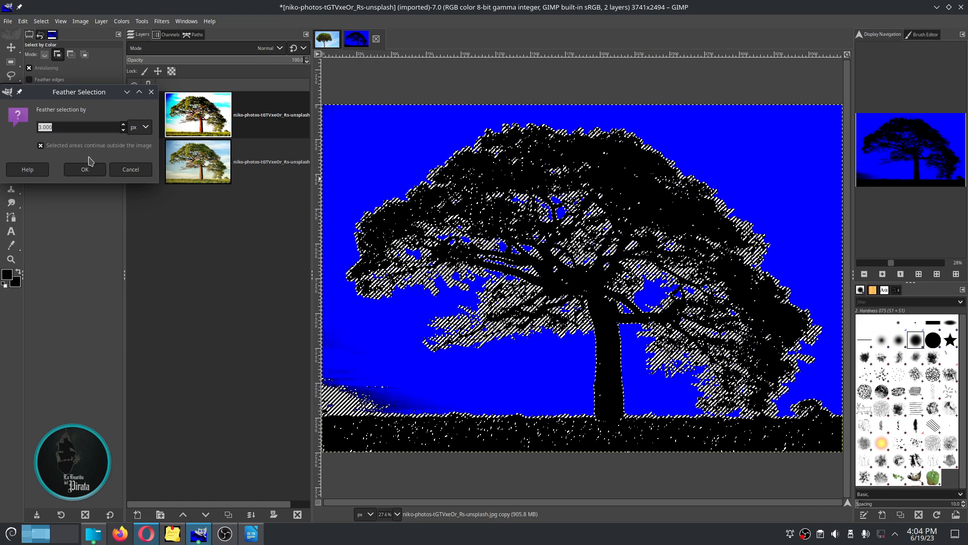
click(84, 168)
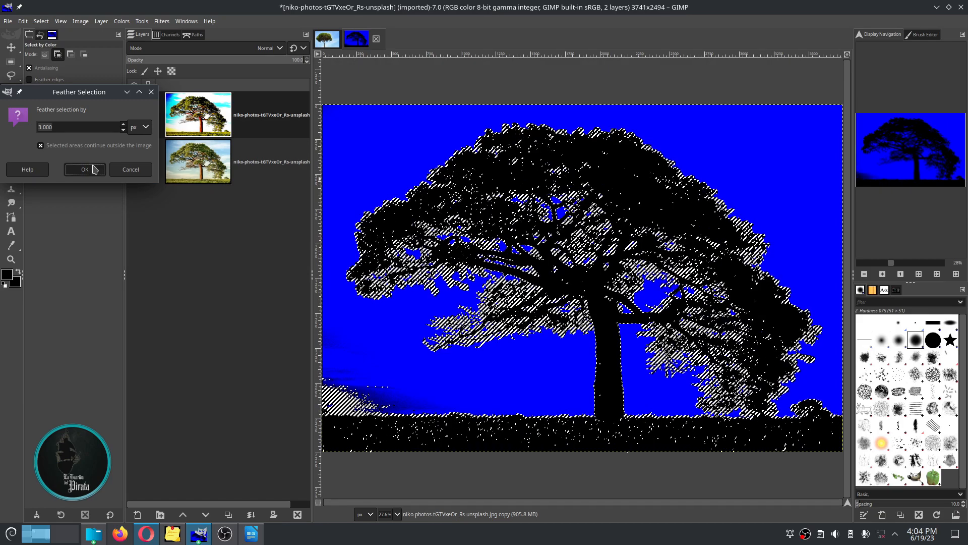
click(85, 170)
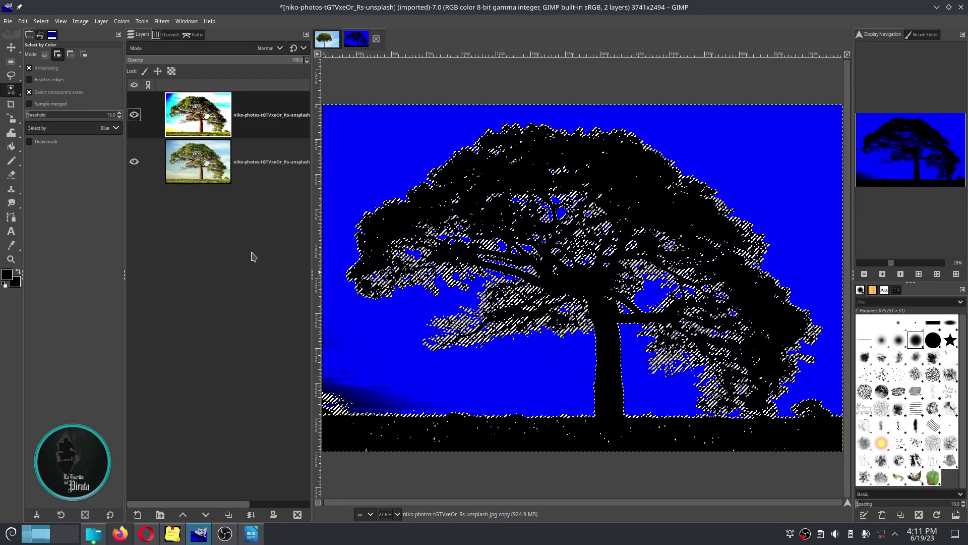
click(134, 162)
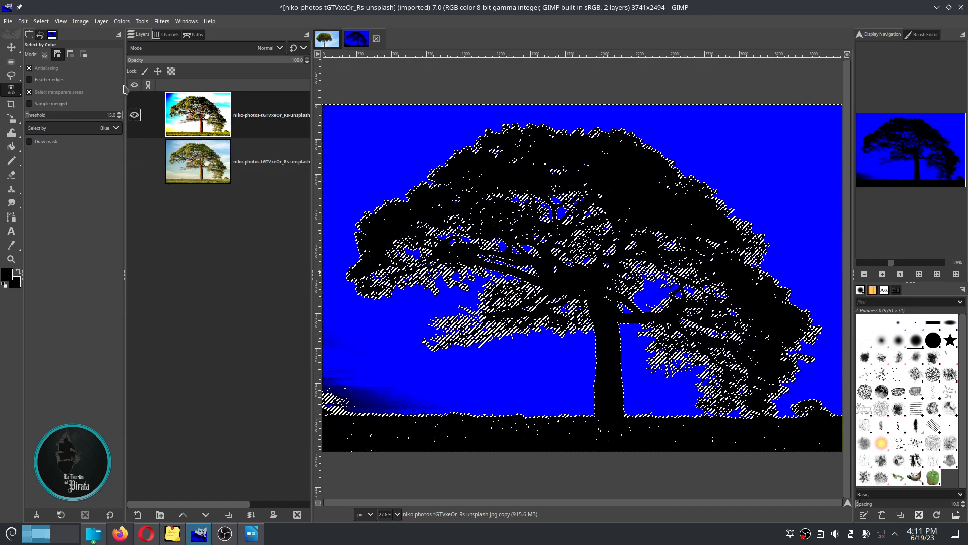
click(40, 20)
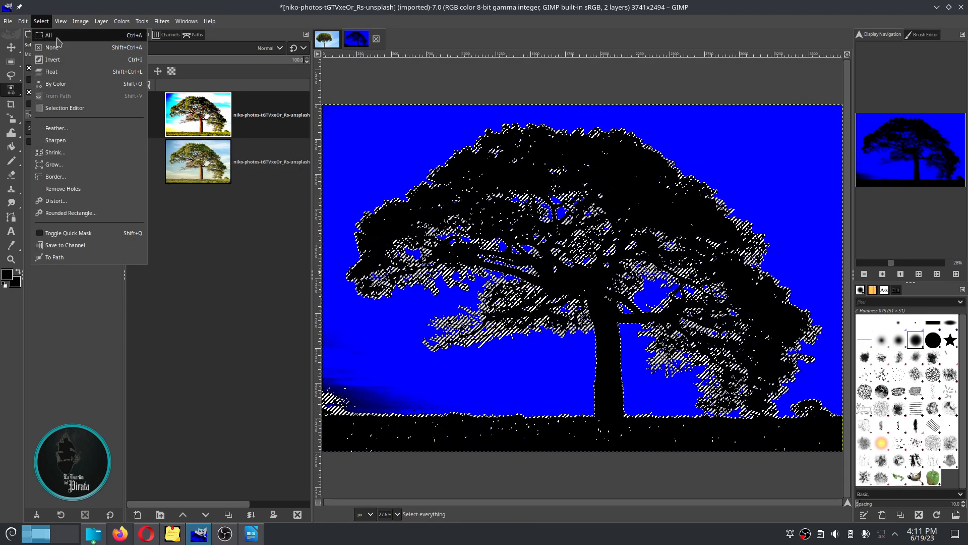
click(56, 83)
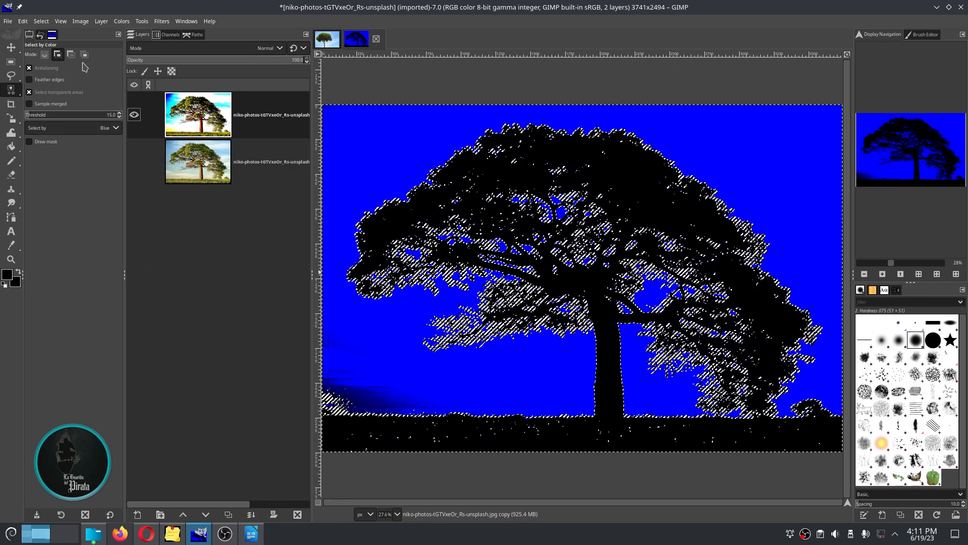
click(28, 67)
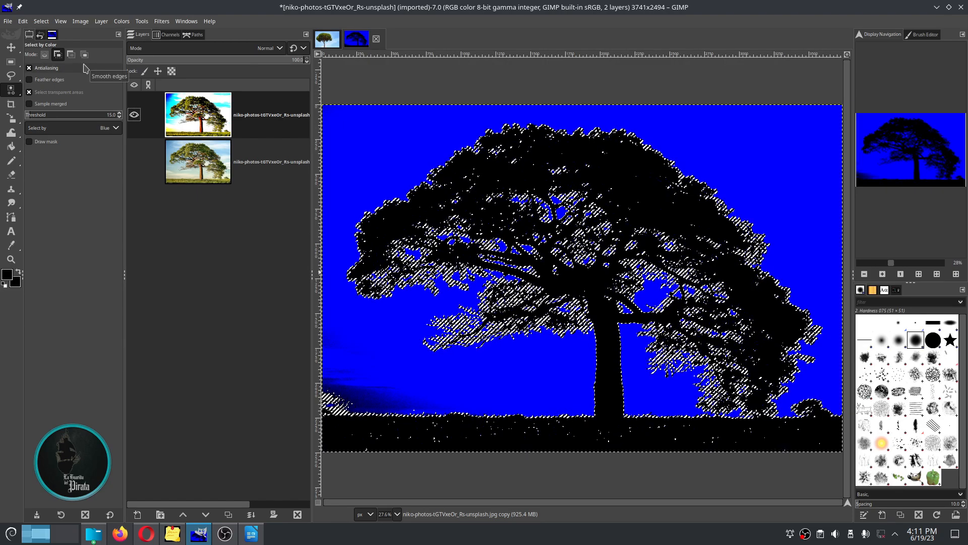
mouse_move(200, 404)
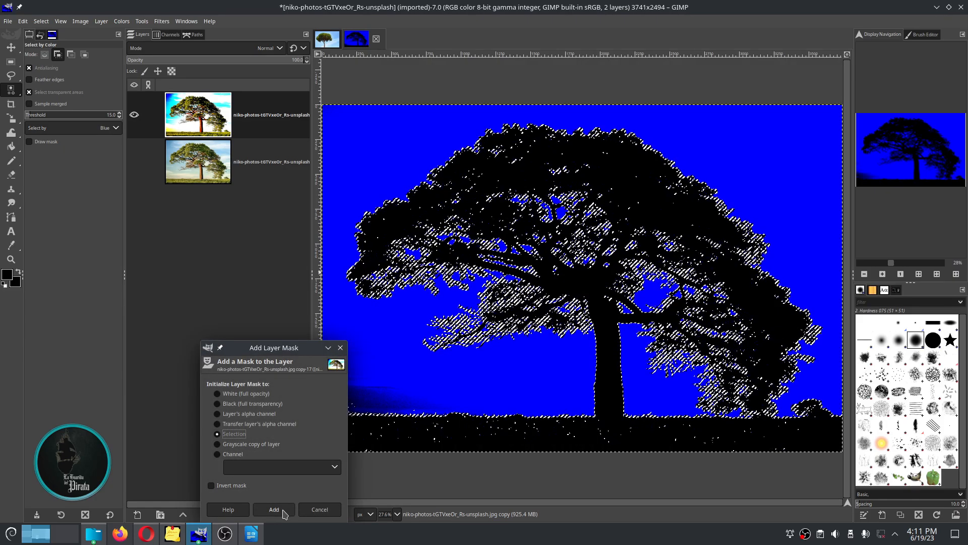
- Add a Selection-initialized layer mask to the top layer
click(272, 509)
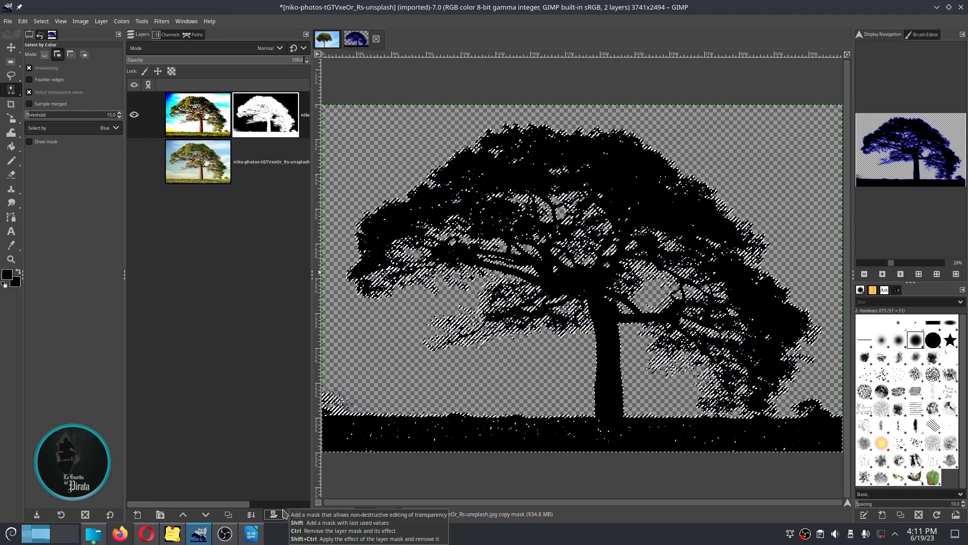
mouse_move(287, 513)
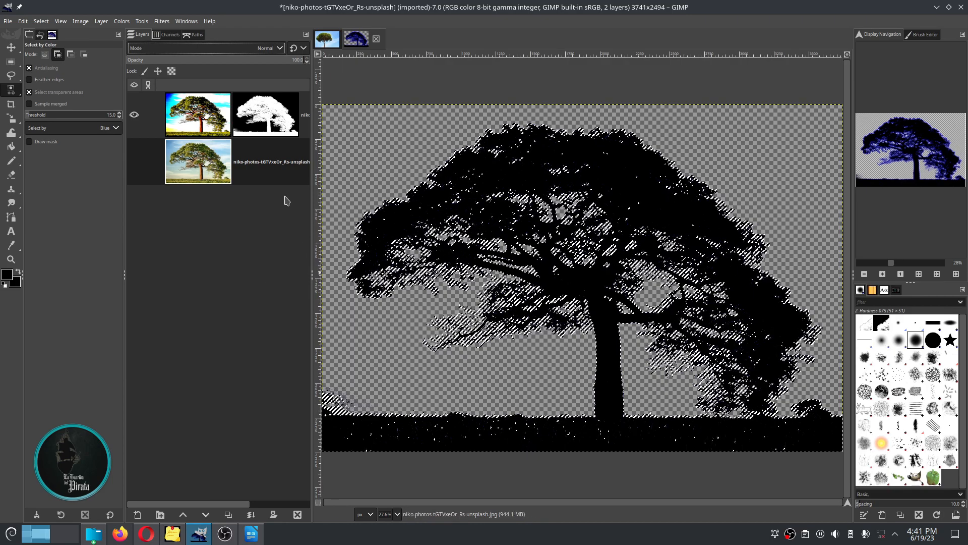
- Re-enable the Red and Green channels and display the top layer's mask alone
click(170, 34)
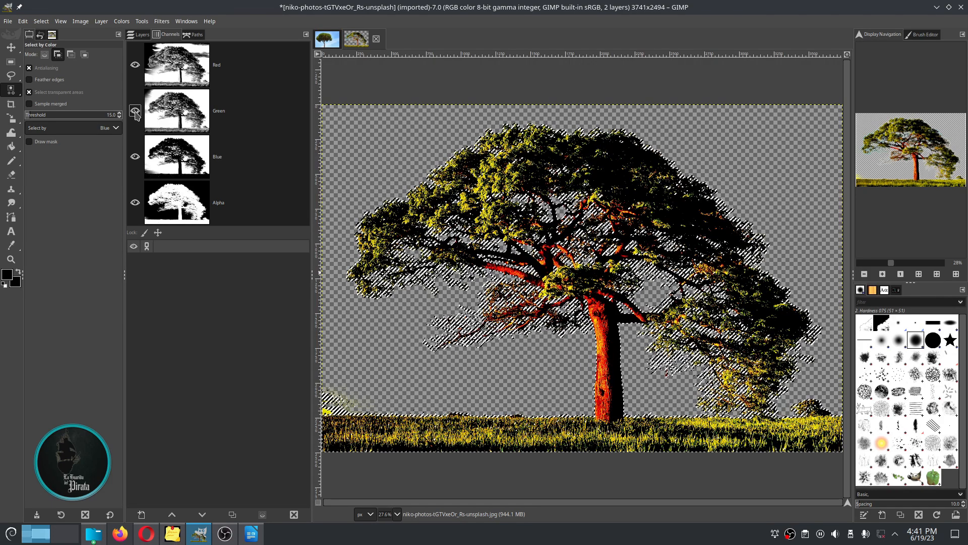
click(141, 33)
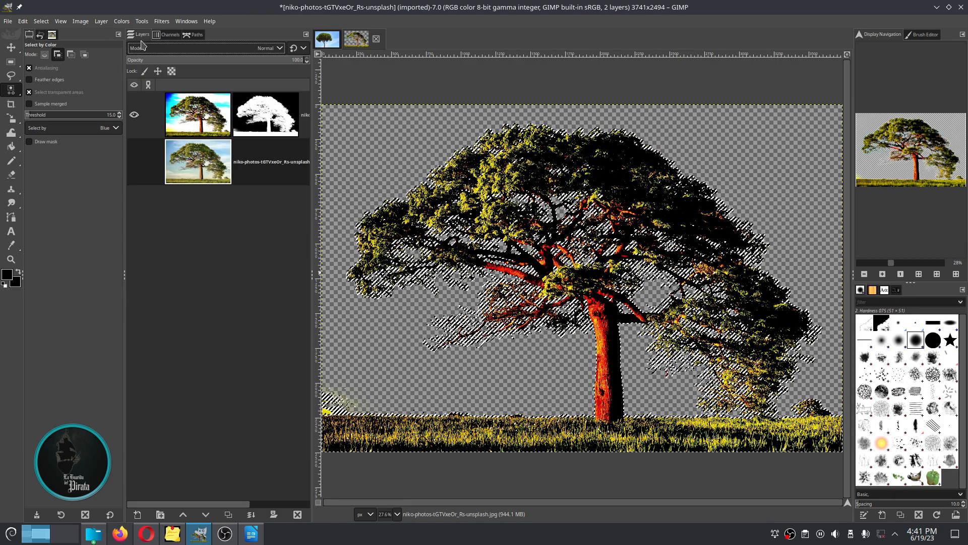
click(134, 115)
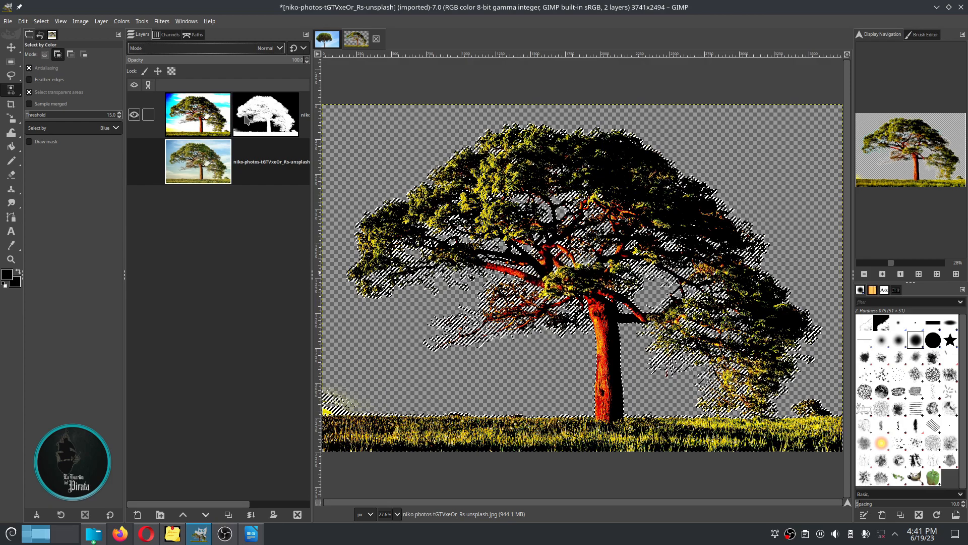
click(264, 115)
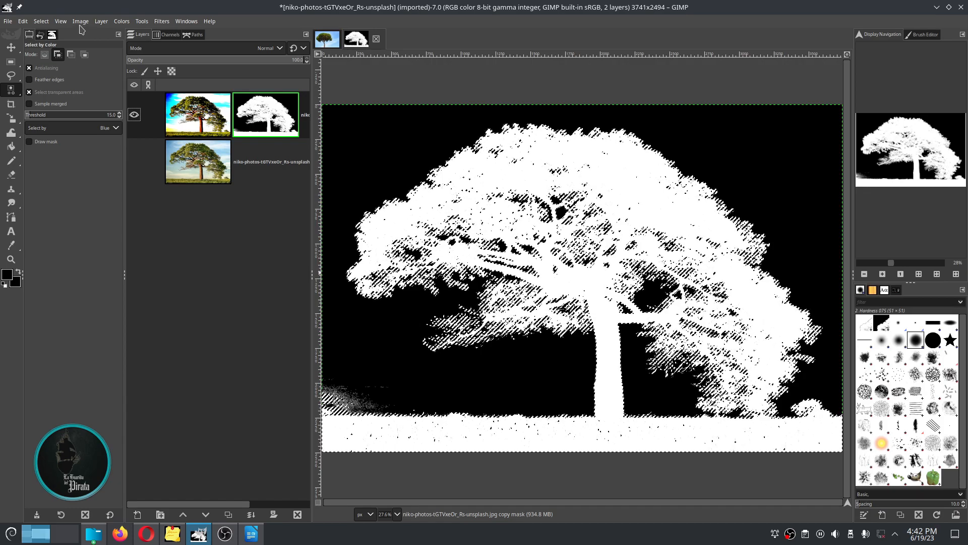
- Select all of the top layer's mask and copy it
click(40, 20)
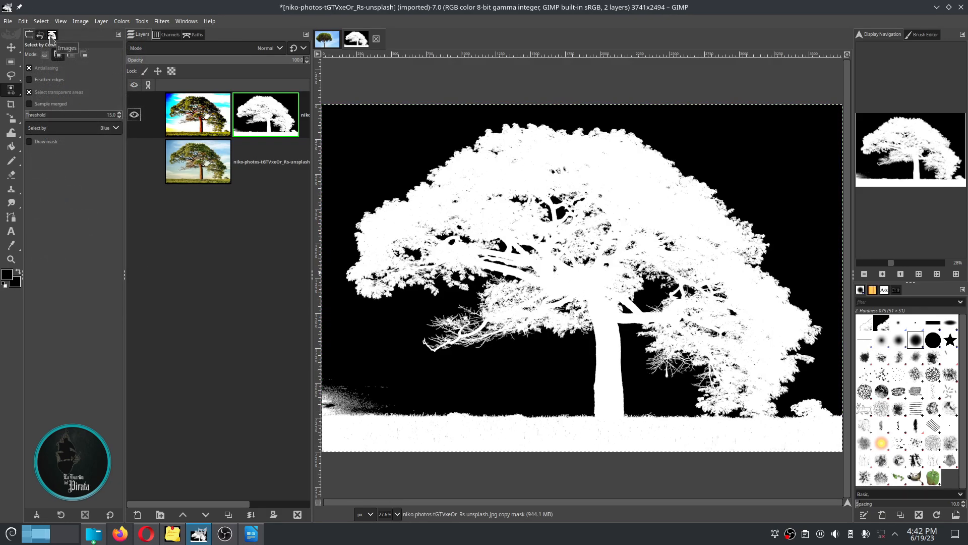
click(22, 20)
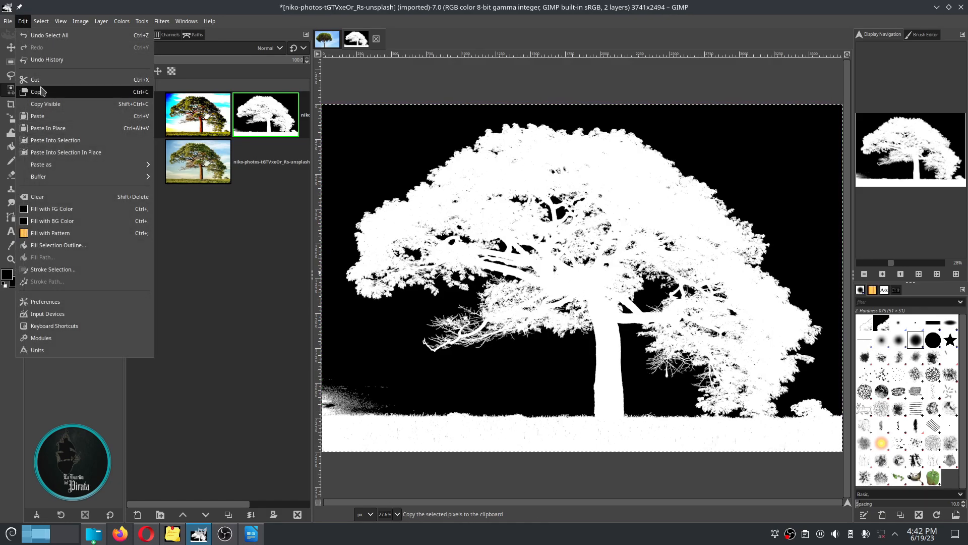
mouse_move(37, 91)
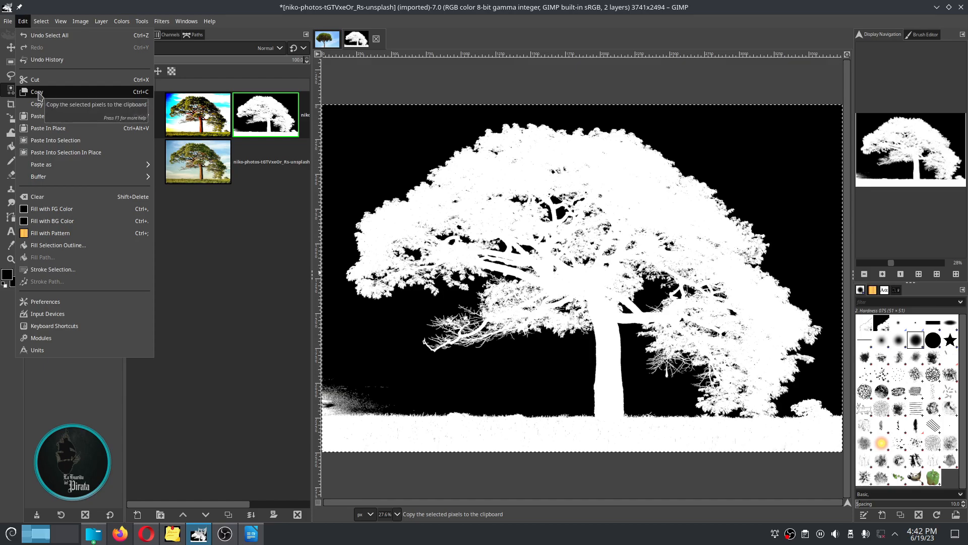
click(36, 97)
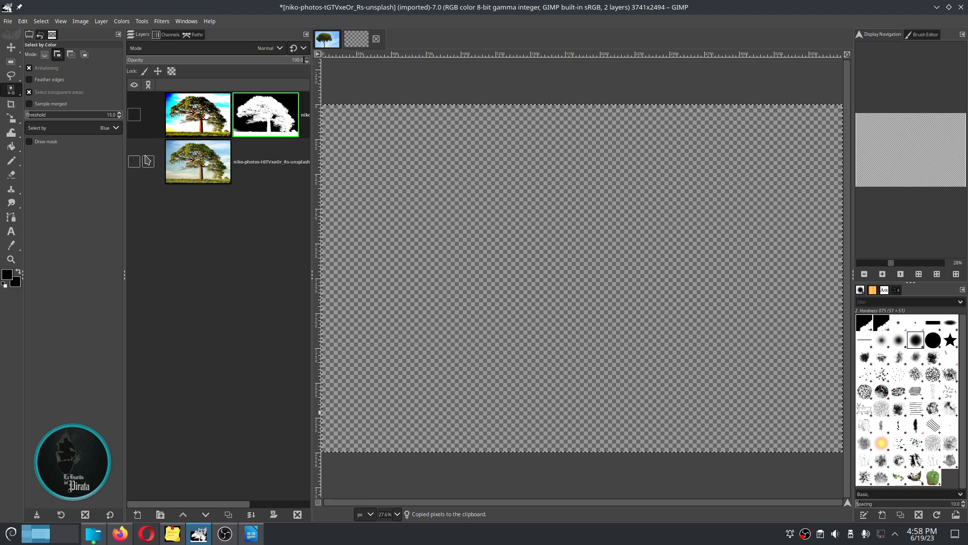
- Add a White (full opacity) mask to the bottom photo layer and view it
click(133, 161)
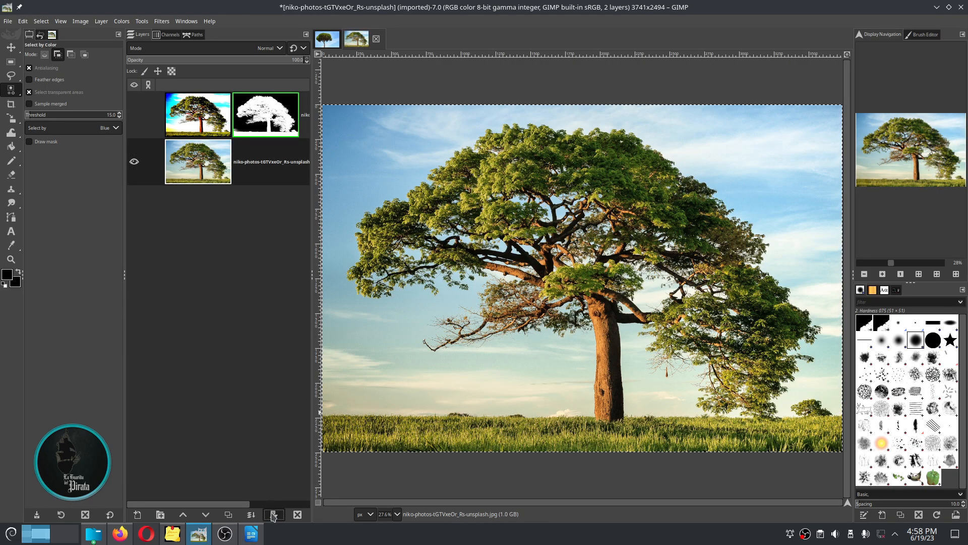
click(274, 514)
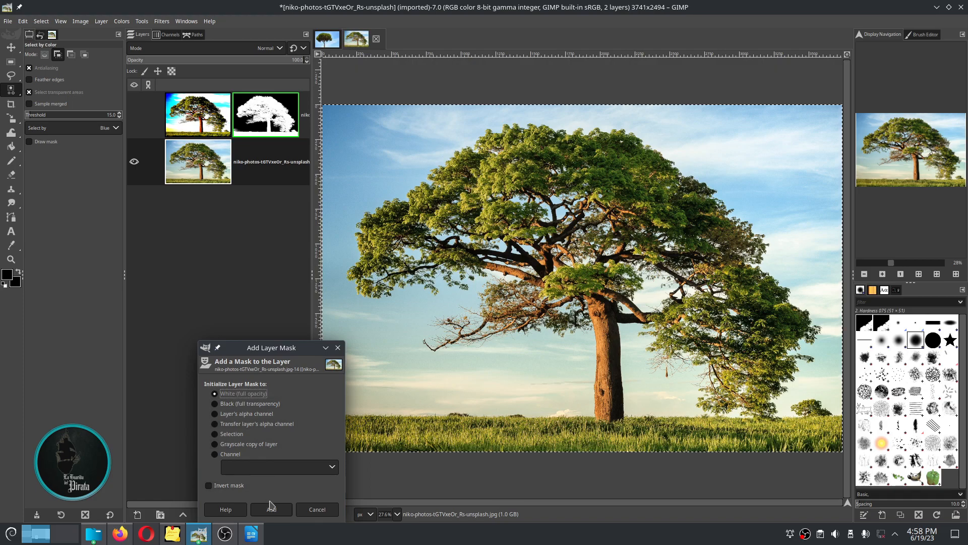
click(270, 509)
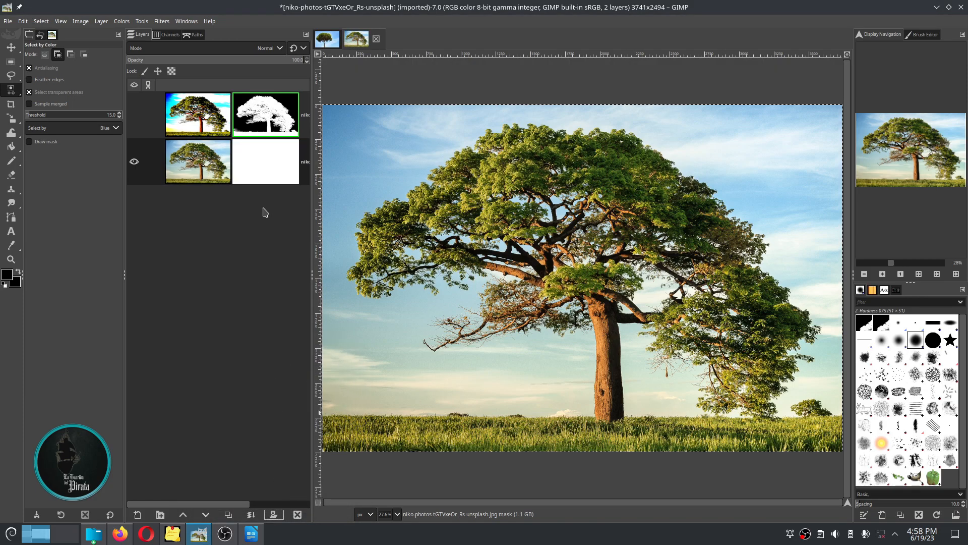
click(265, 162)
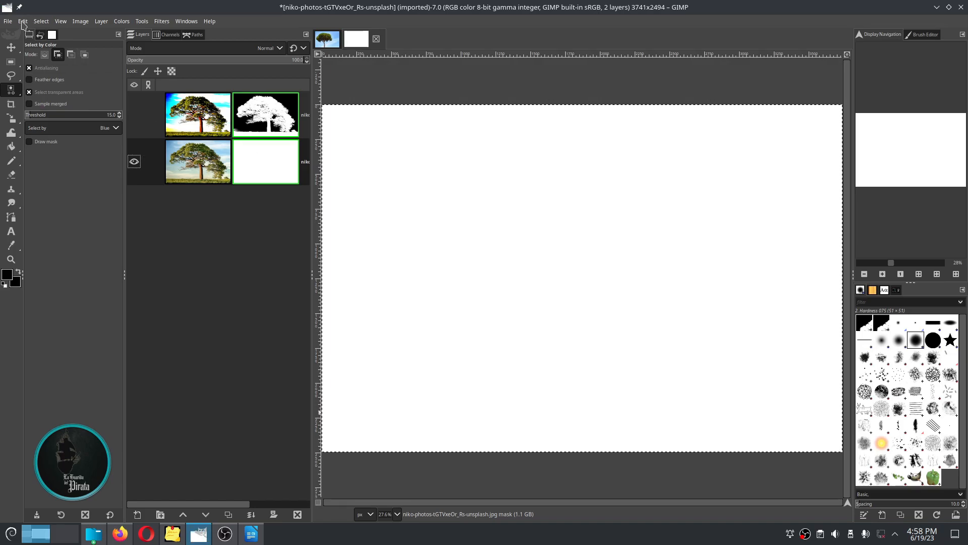
- Paste the copied silhouette into the white mask and anchor it
click(22, 20)
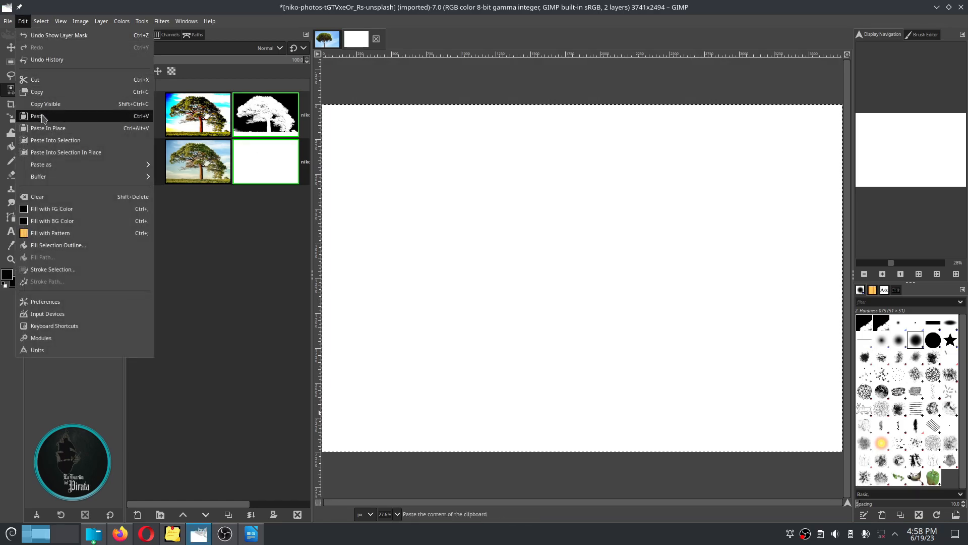
click(37, 116)
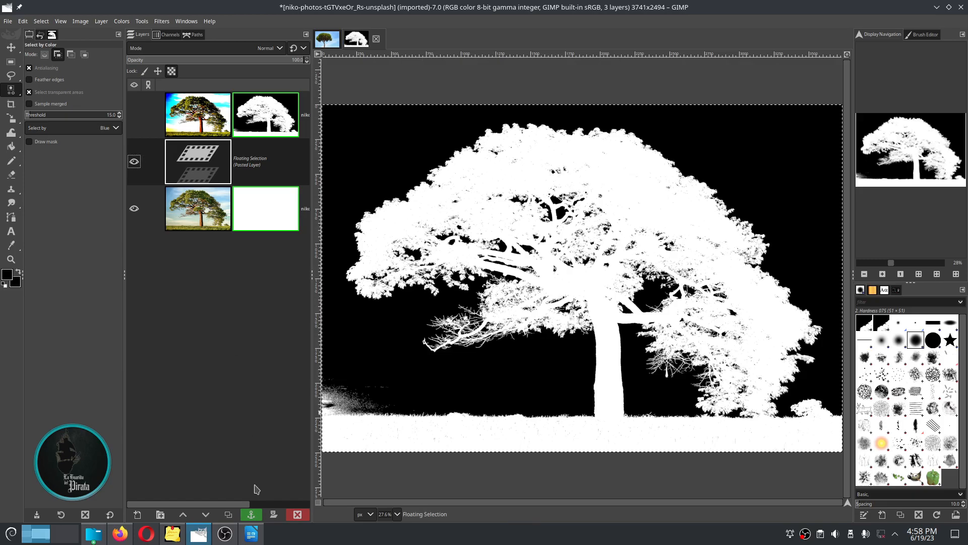
mouse_move(251, 514)
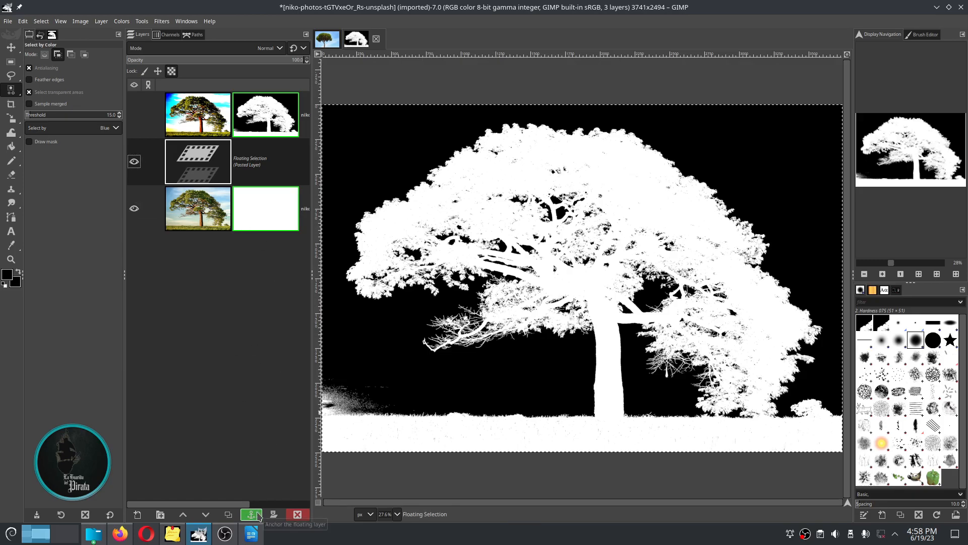
click(250, 515)
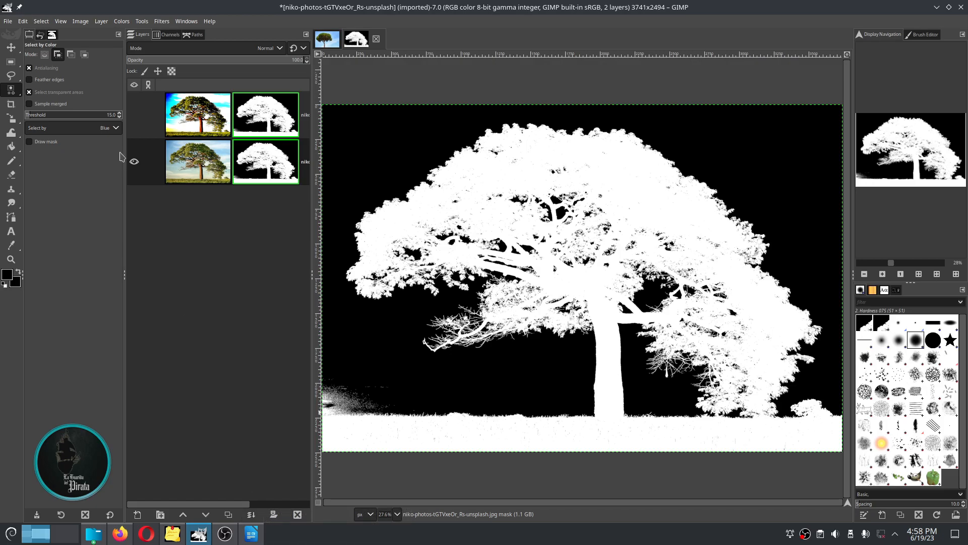
mouse_move(245, 506)
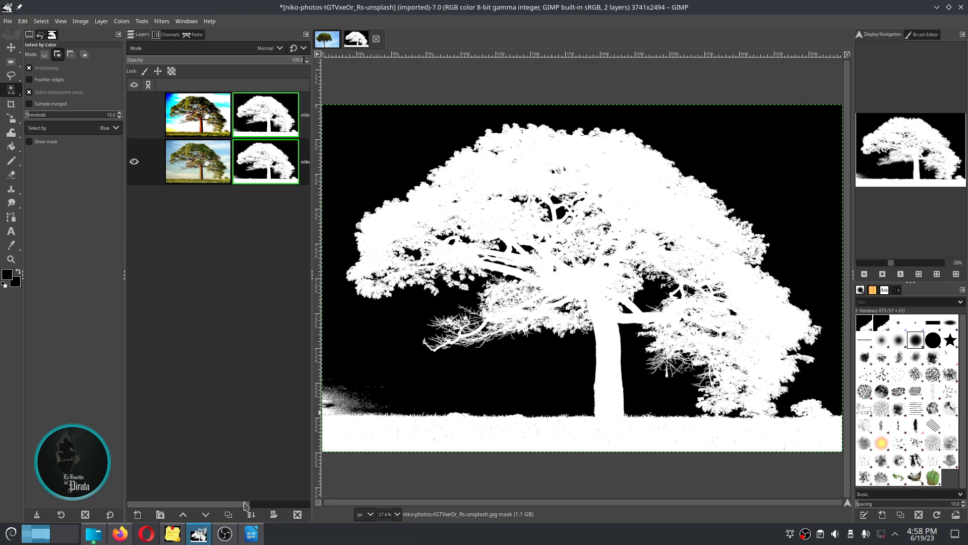
click(11, 89)
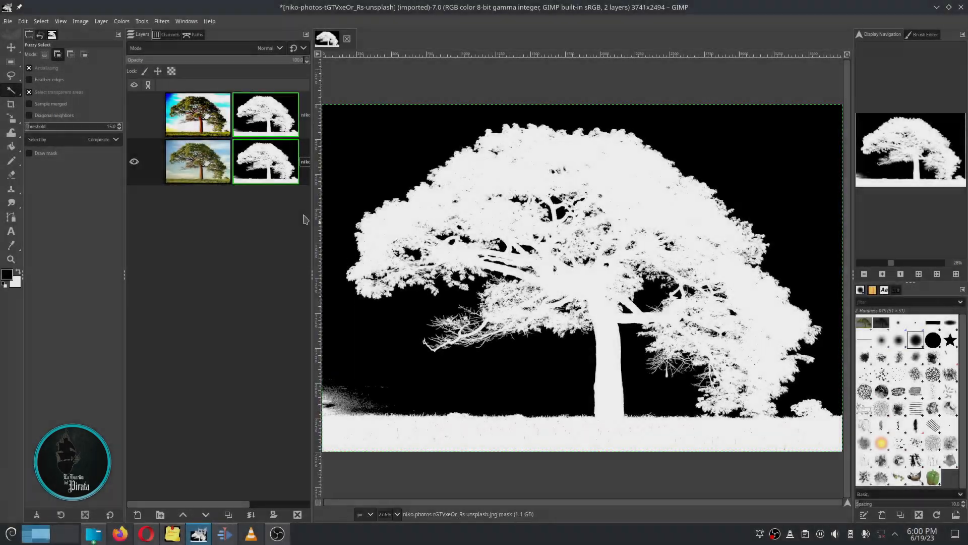